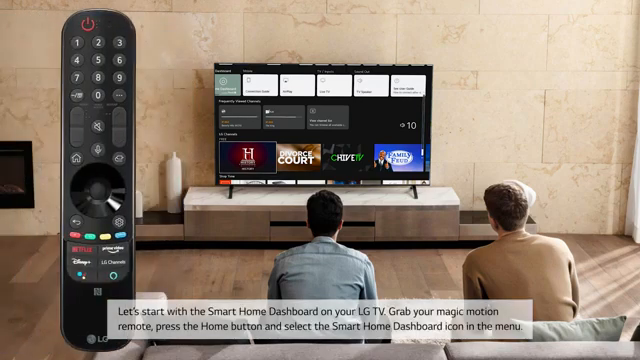
- Open the Smart Home Dashboard from the Home menu
{"action": "left_click", "coordinate": [77, 156]}
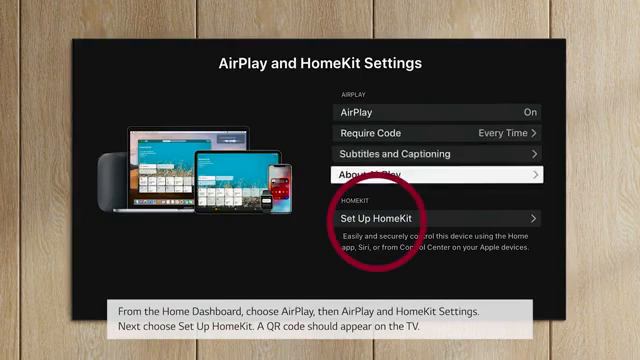
- Start HomeKit setup so the TV displays its pairing QR code
{"action": "left_click", "coordinate": [394, 216]}
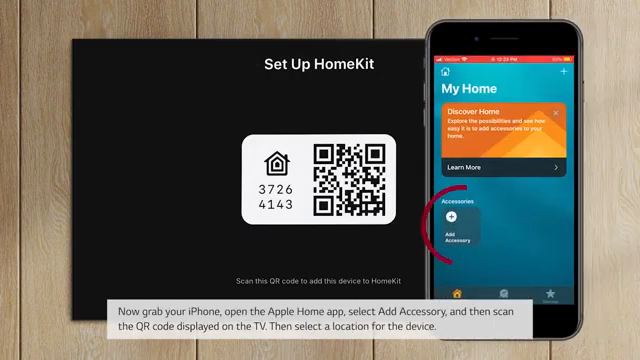
- Add the LG TV as an accessory in Apple Home by scanning its QR code, then finish setup
{"action": "left_click", "coordinate": [461, 225]}
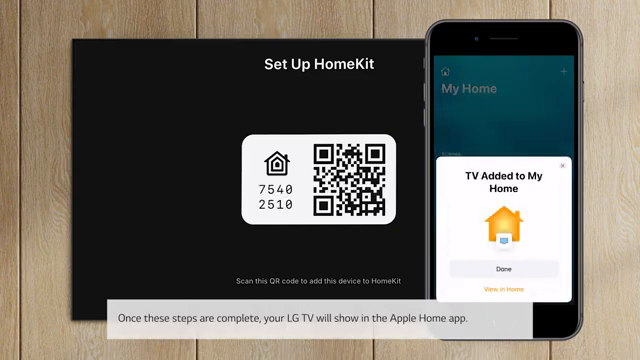
{"action": "left_click", "coordinate": [504, 265]}
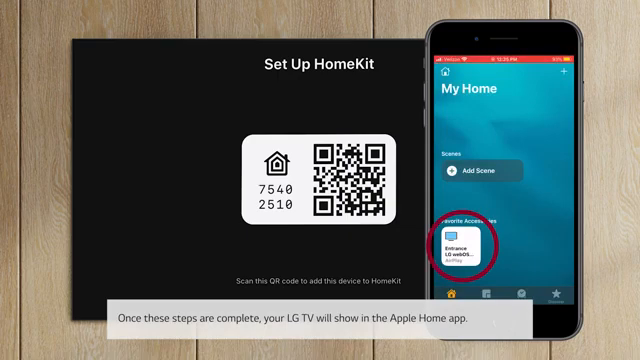